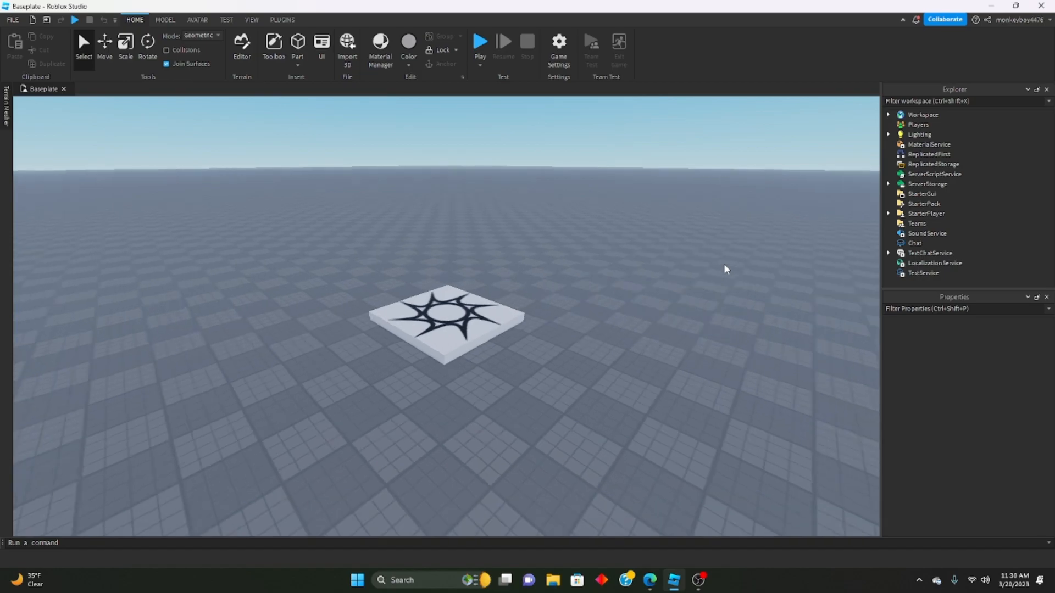
Step: Insert the DOORS KIT model from the saved-models library, accepting the script warning
scroll("down", 3)
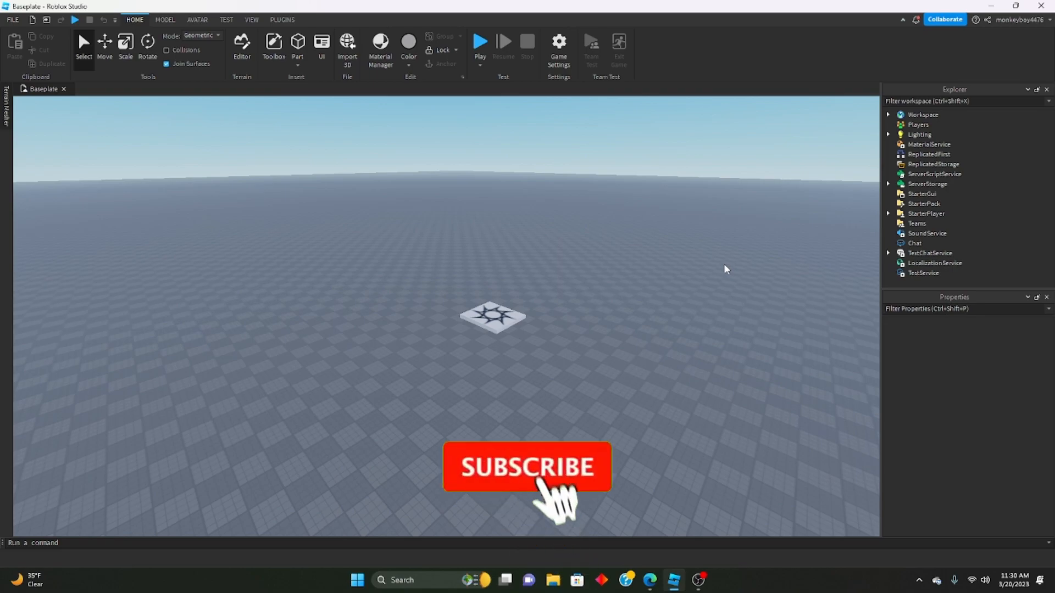
left_click(526, 466)
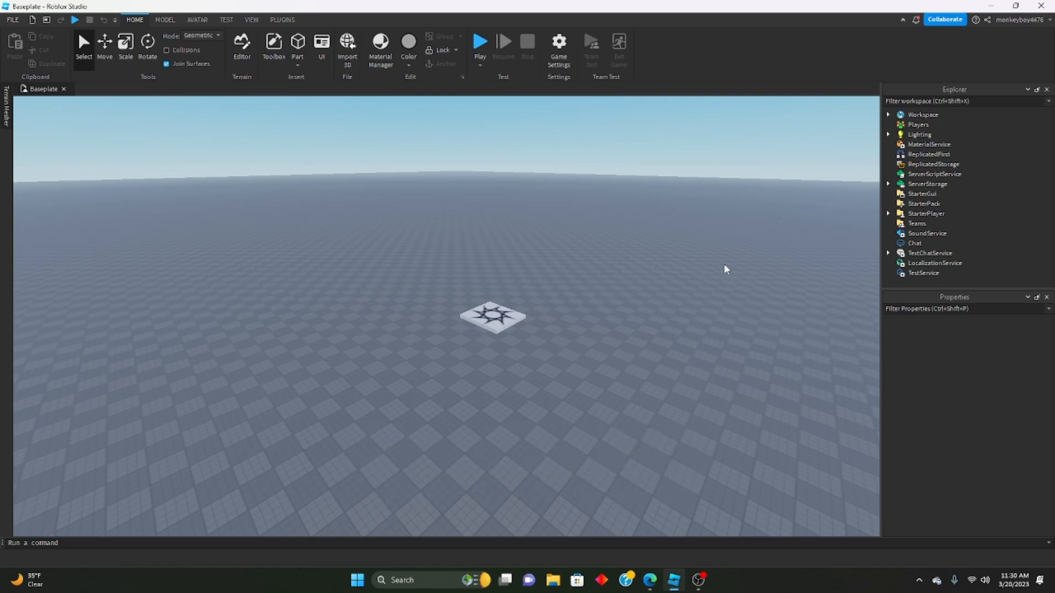
mouse_move(417, 91)
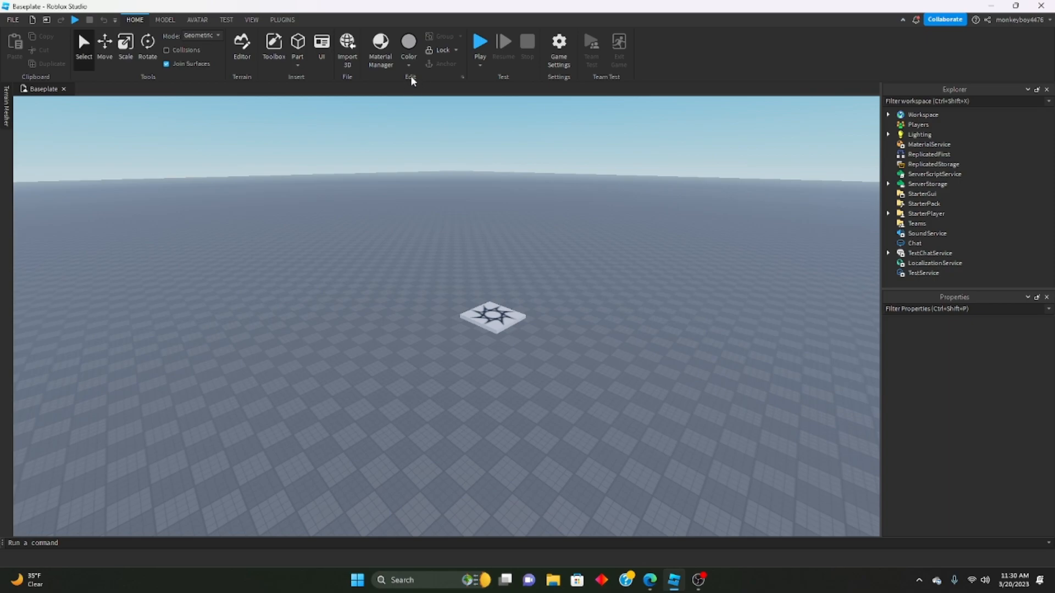
mouse_move(398, 84)
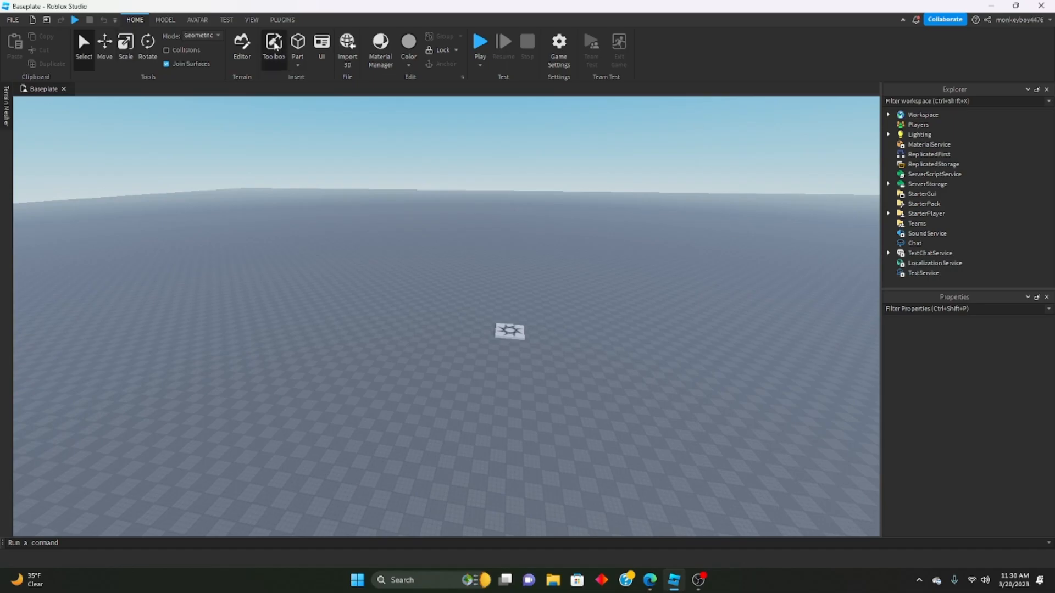
left_click(274, 47)
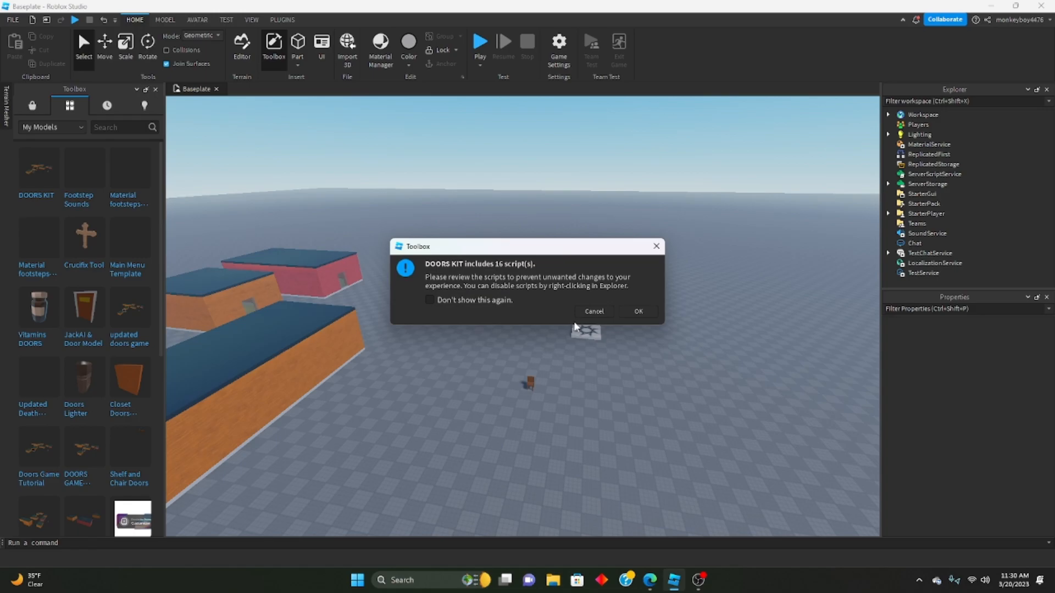
left_click(637, 311)
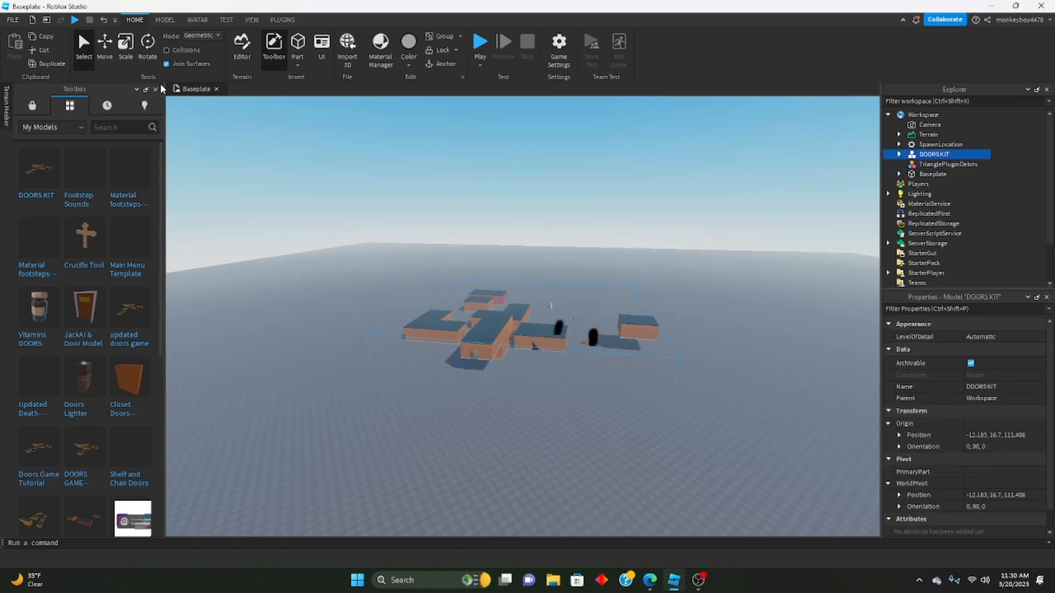
left_click(155, 89)
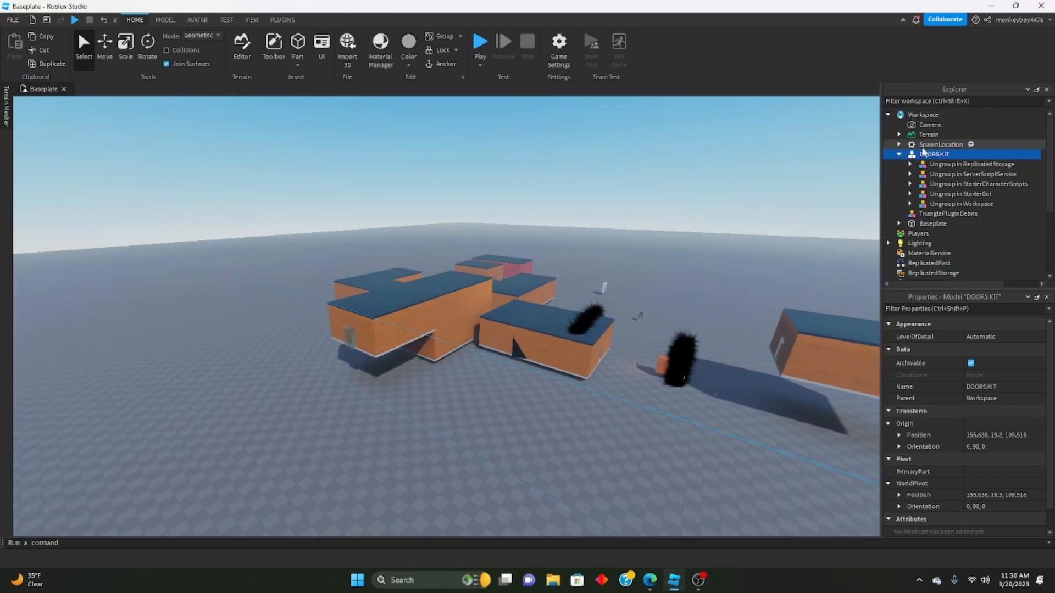
Step: Move the kit's ReplicatedStorage piece into that service and ungroup it, then select the StarterGui piece
left_click(971, 164)
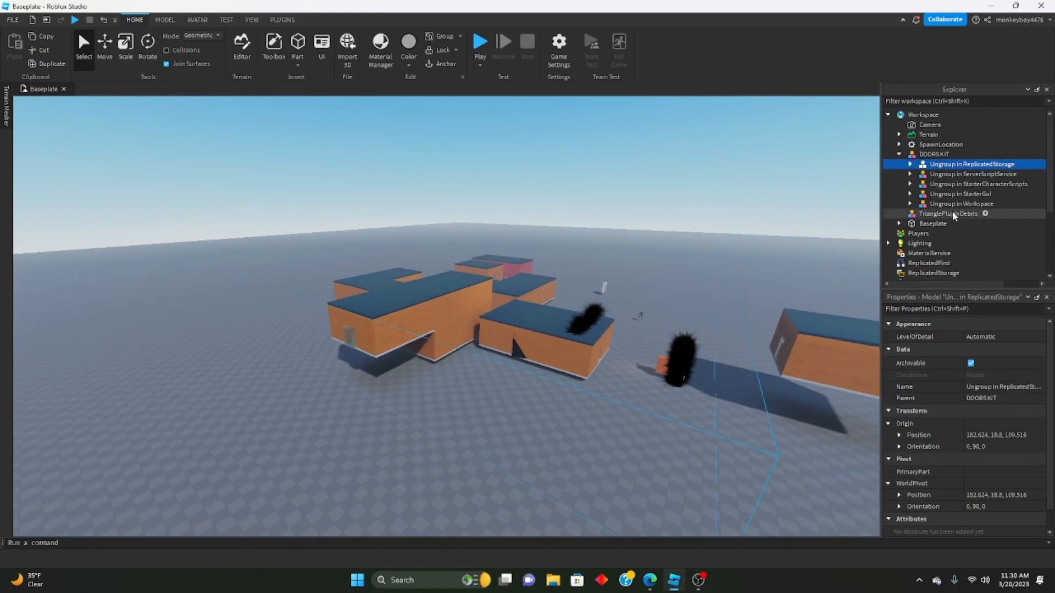
scroll("down", 3)
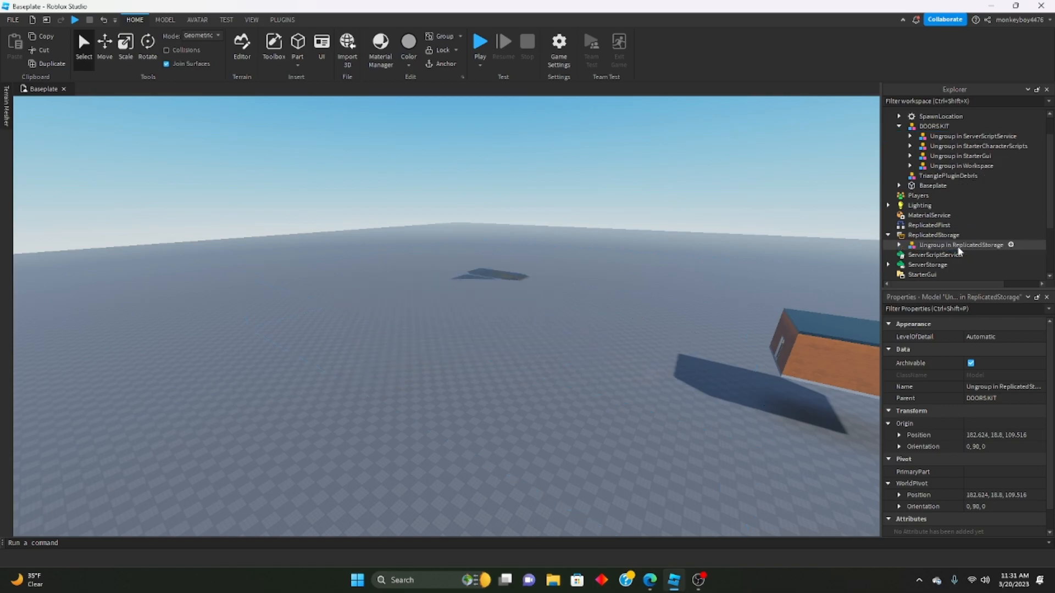
left_click(908, 235)
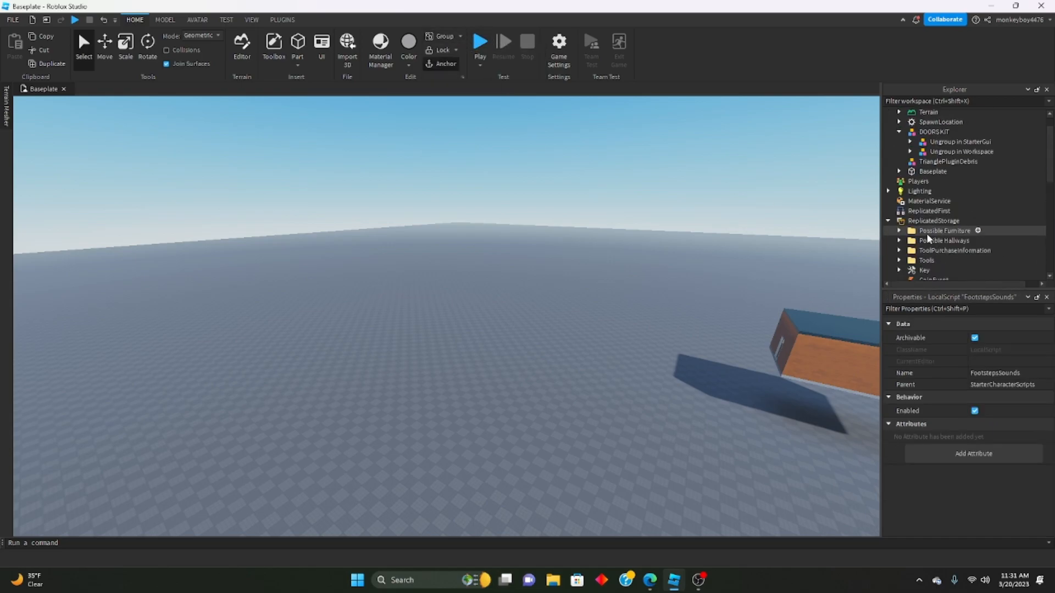
left_click(955, 146)
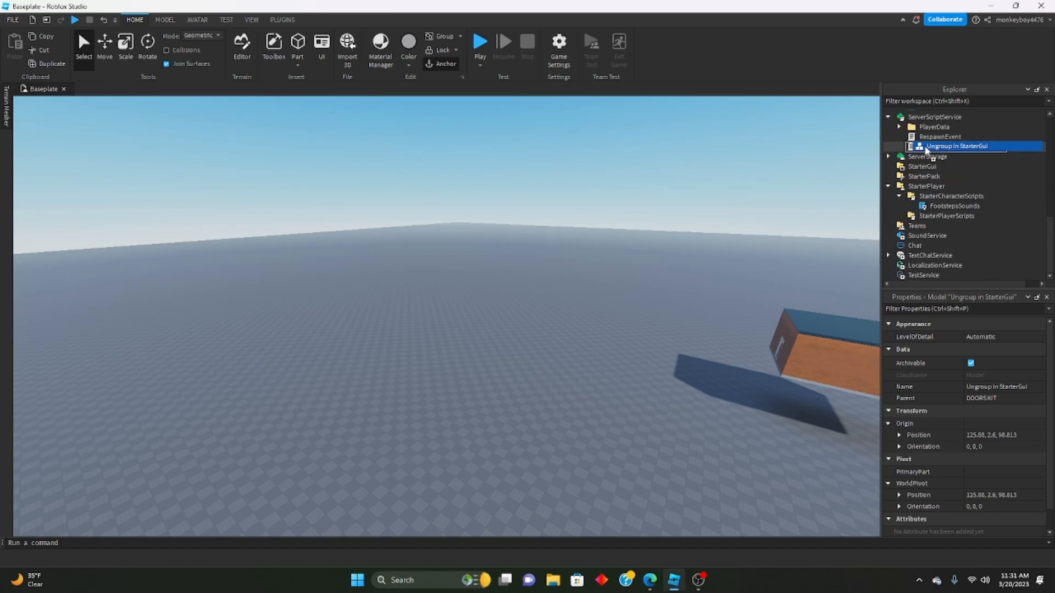
left_click(460, 37)
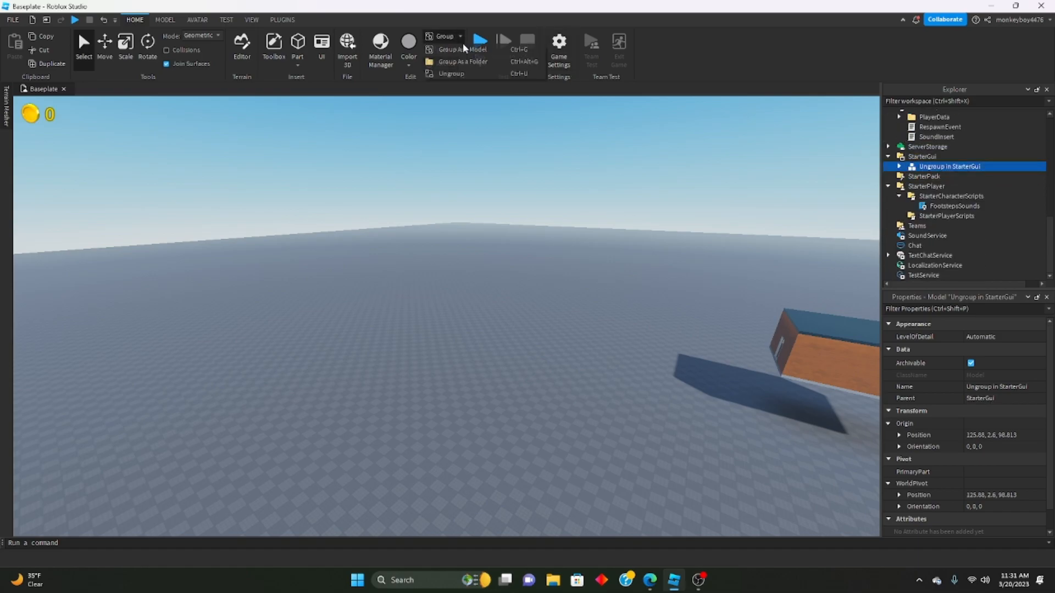
Step: Ungroup the StarterGui piece, playtest the generated wood-walled rooms, then stop and resume editing
left_click(308, 19)
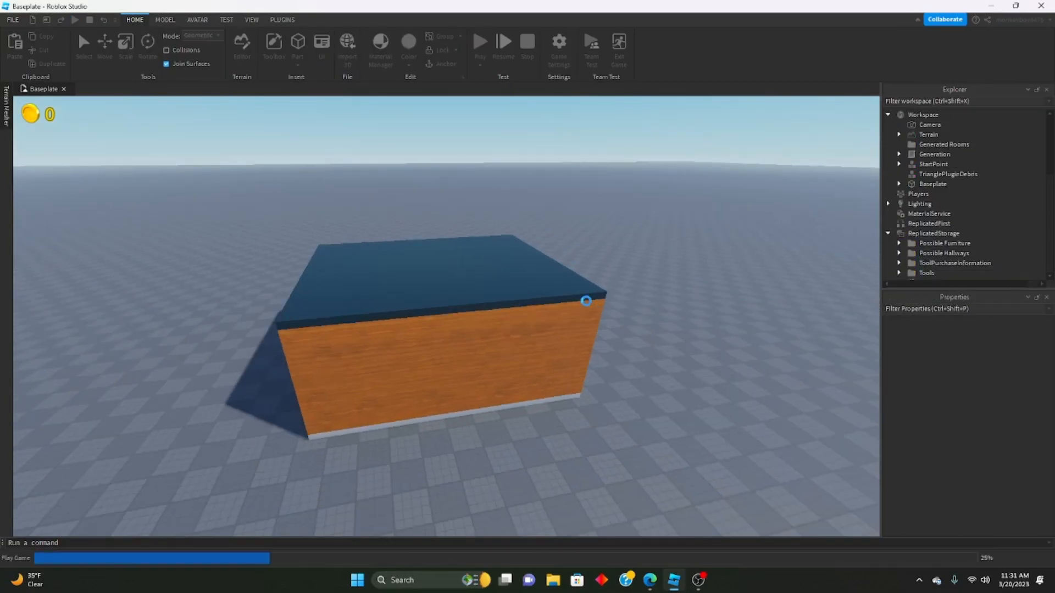
left_click(479, 45)
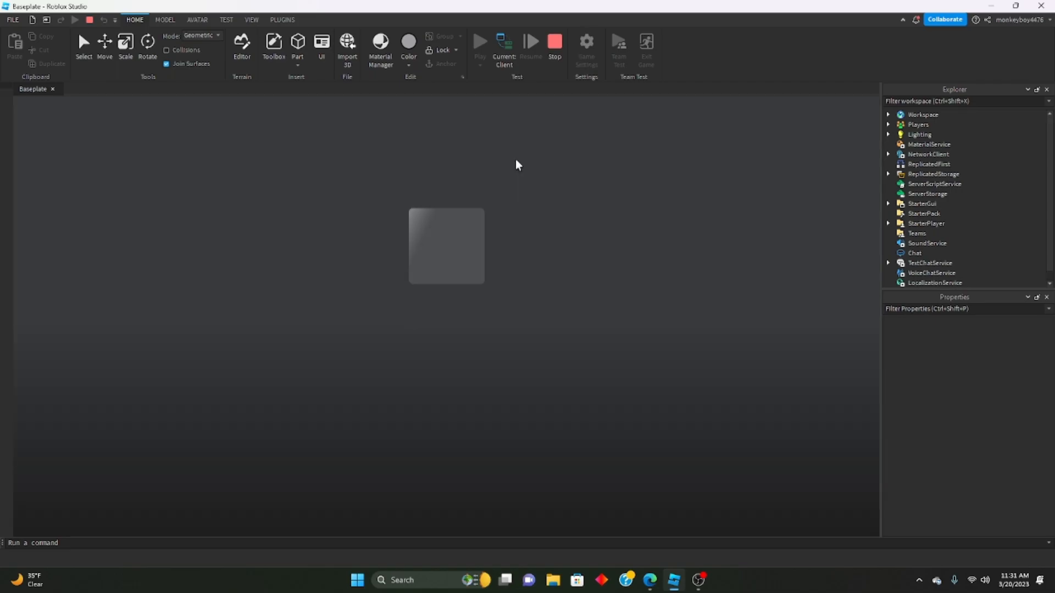
left_click(479, 42)
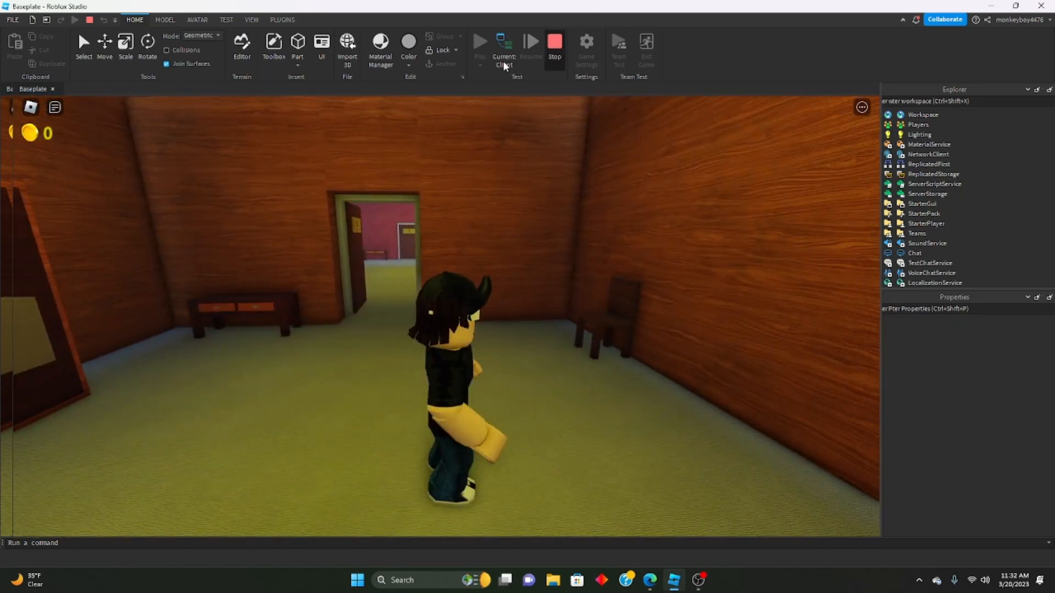
left_click(554, 42)
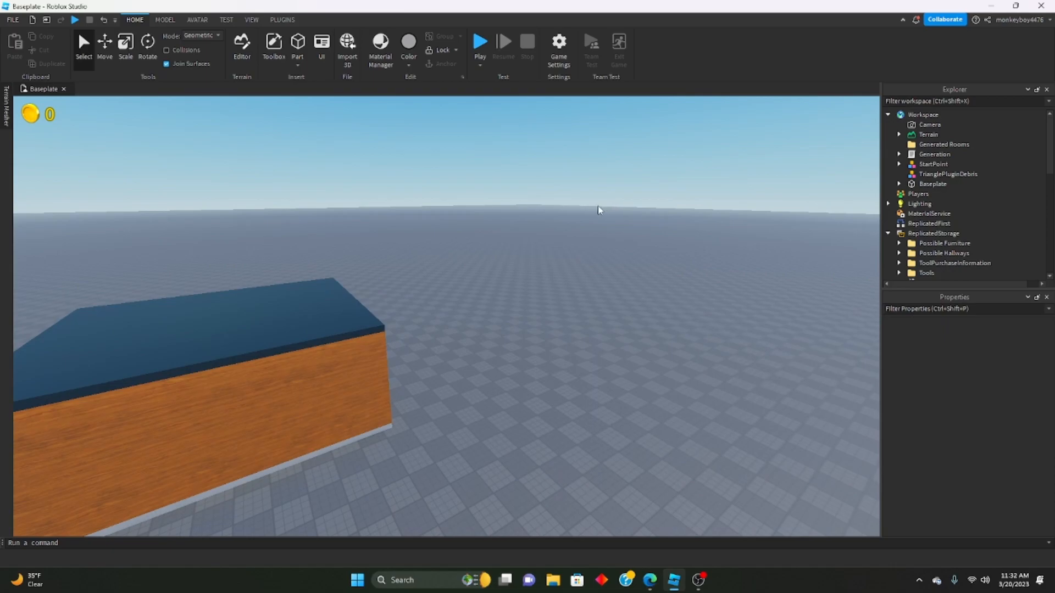
mouse_move(589, 222)
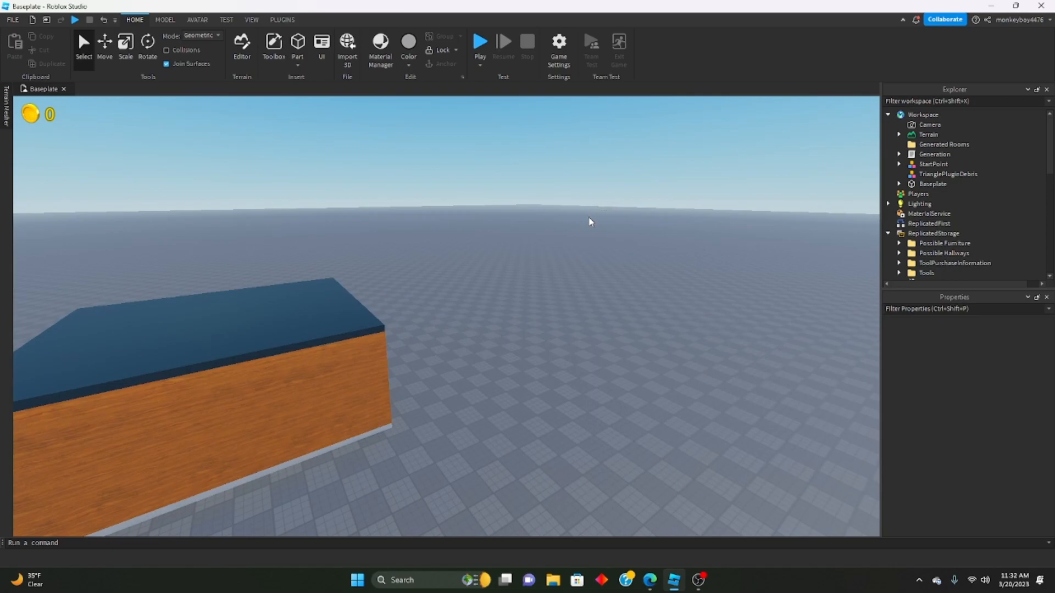
mouse_move(584, 261)
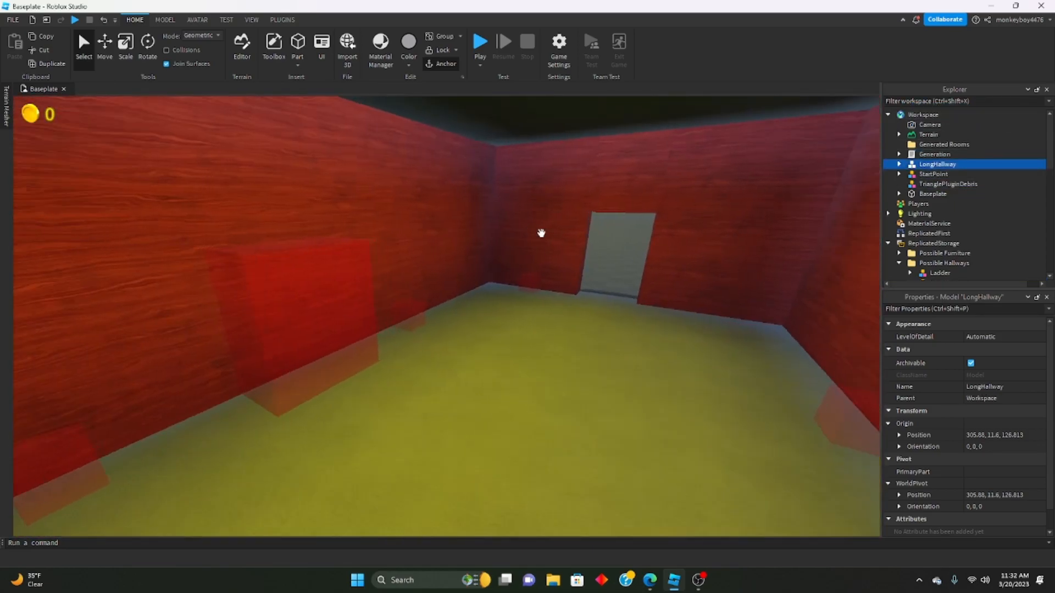
Step: Add a block part, scale it into a tall pillar and position it in the hallway room
left_click(298, 44)
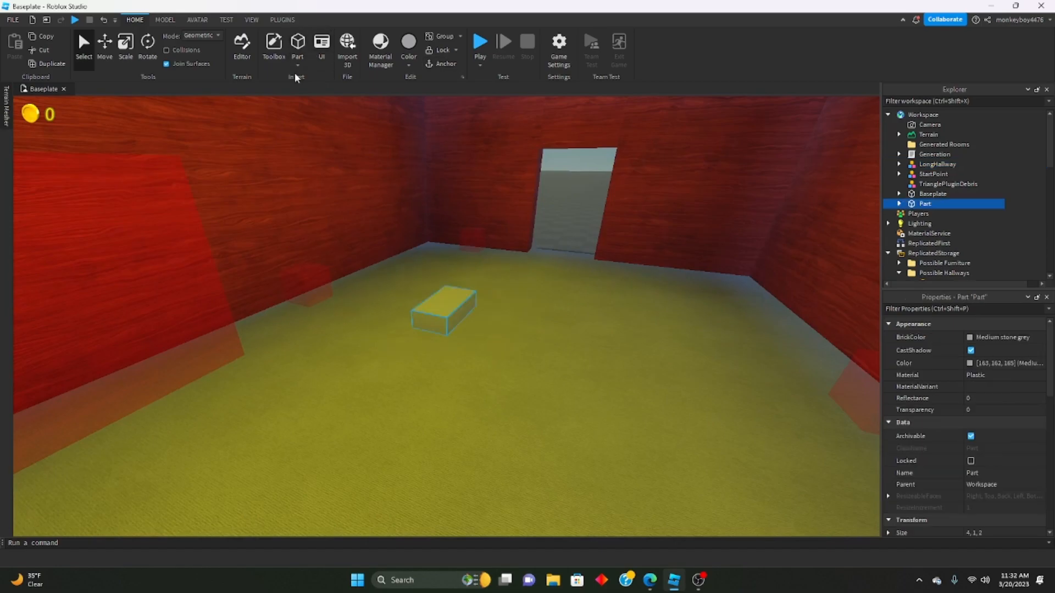
left_click(125, 48)
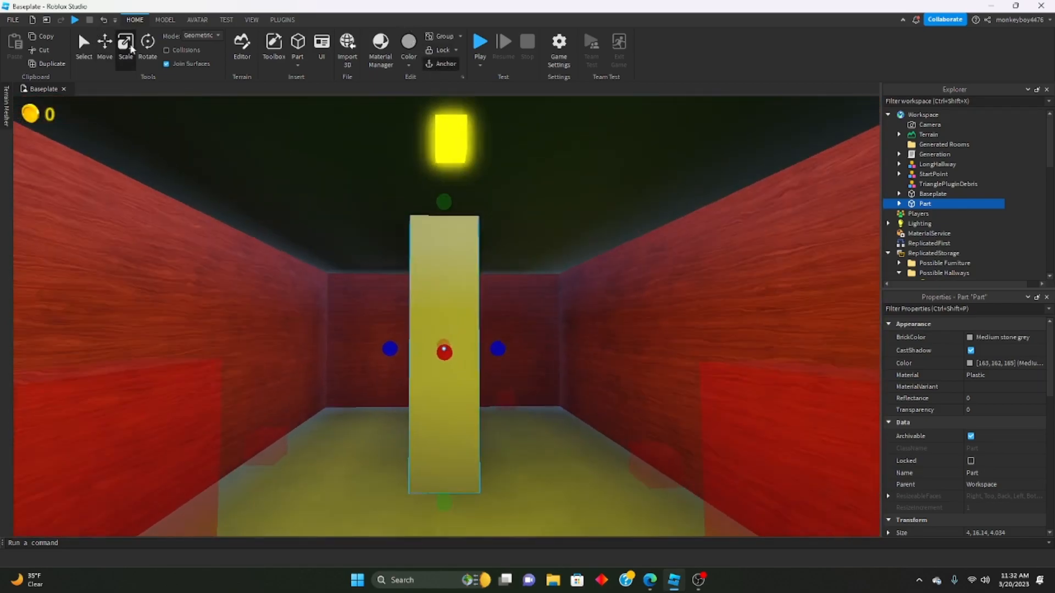
left_click(104, 47)
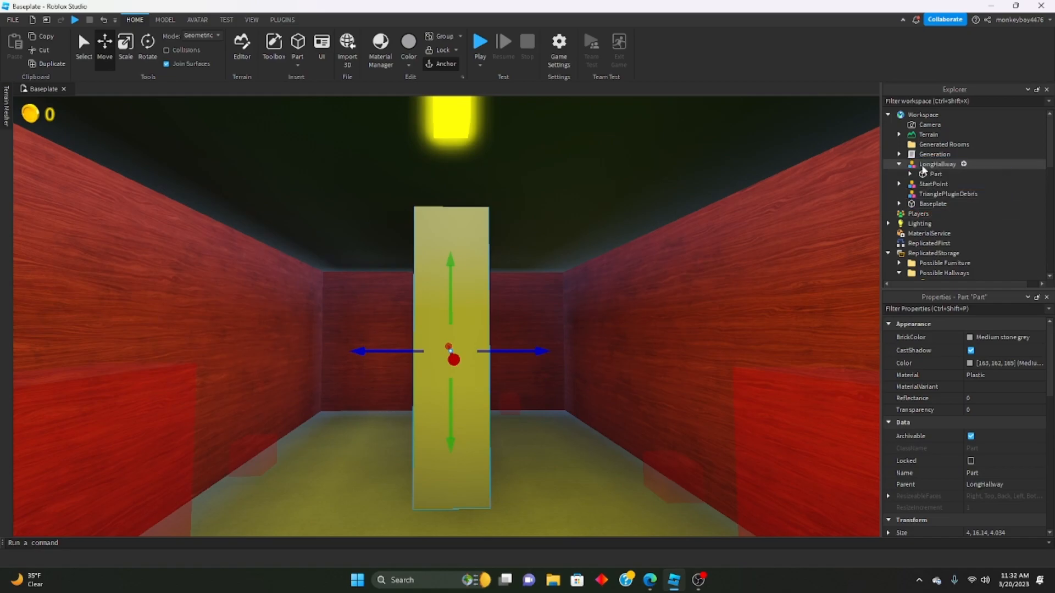
left_click(899, 163)
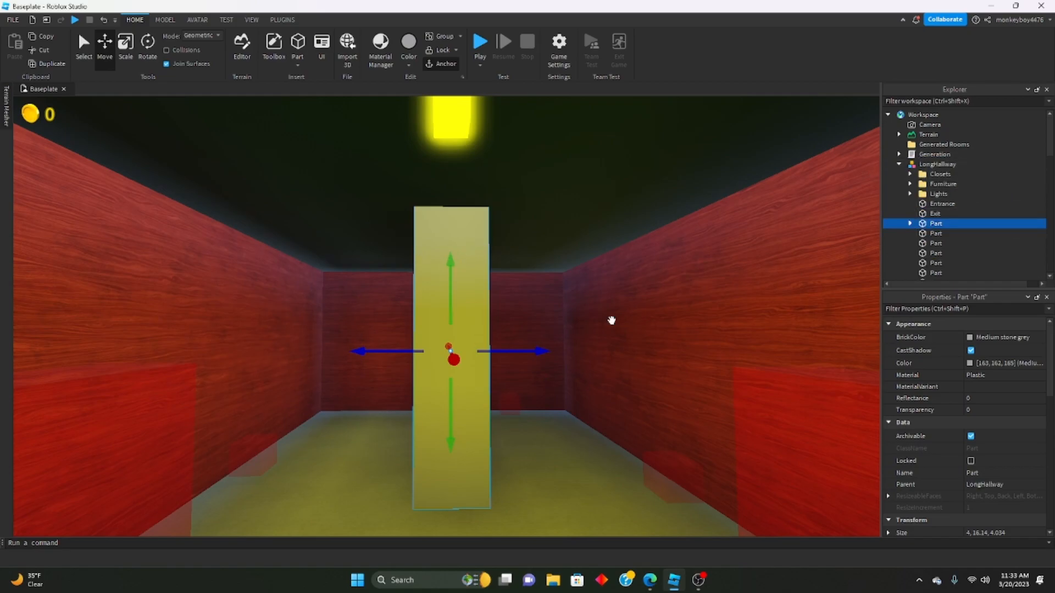
mouse_move(416, 142)
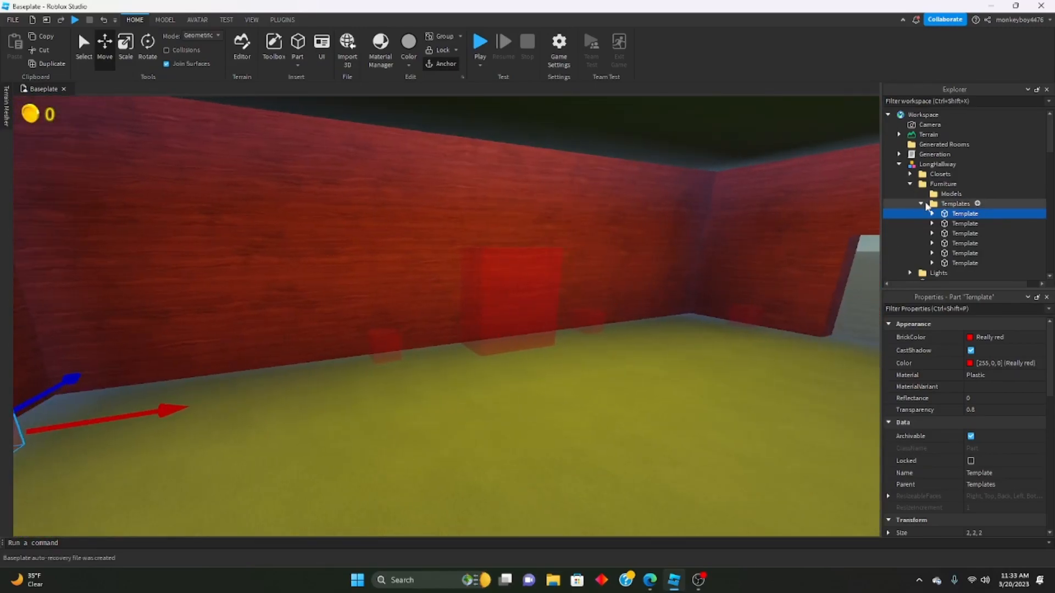
Step: Inspect the LongHallway model's furniture Templates and red closet template box, then collapse the lists
left_click(955, 203)
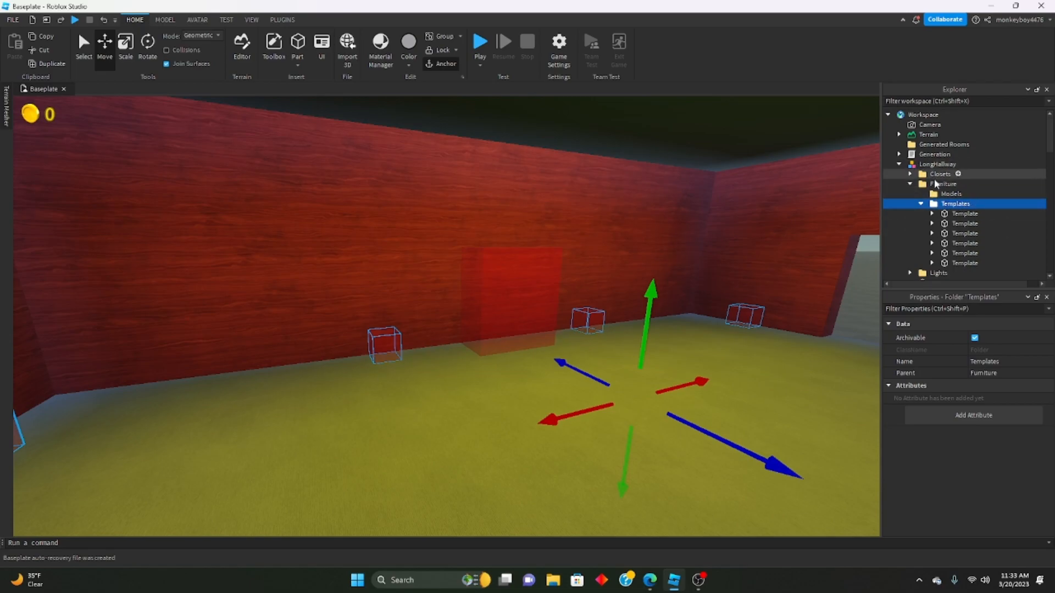
left_click(944, 183)
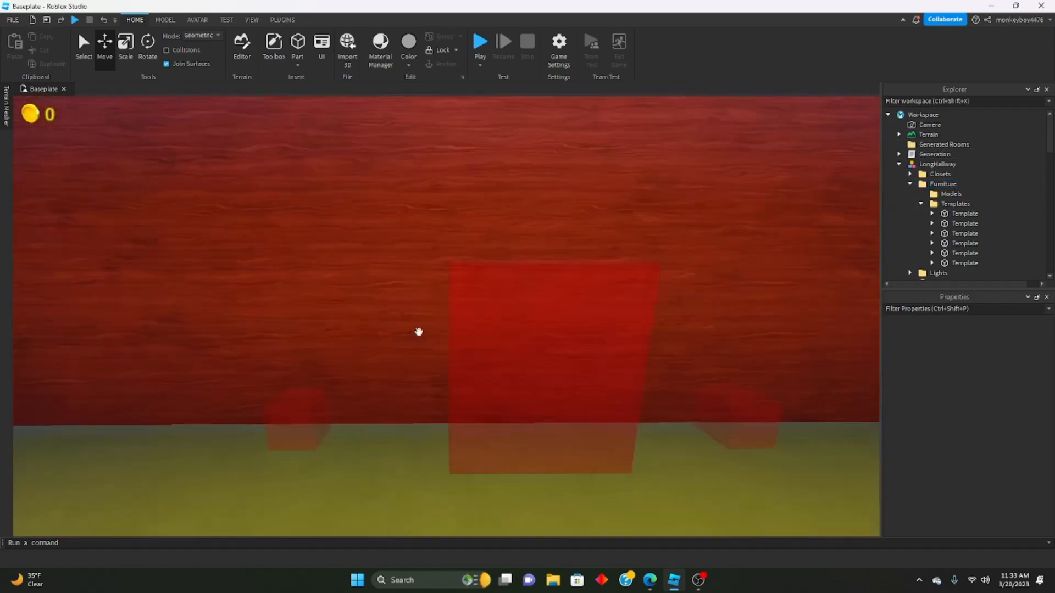
left_click(973, 203)
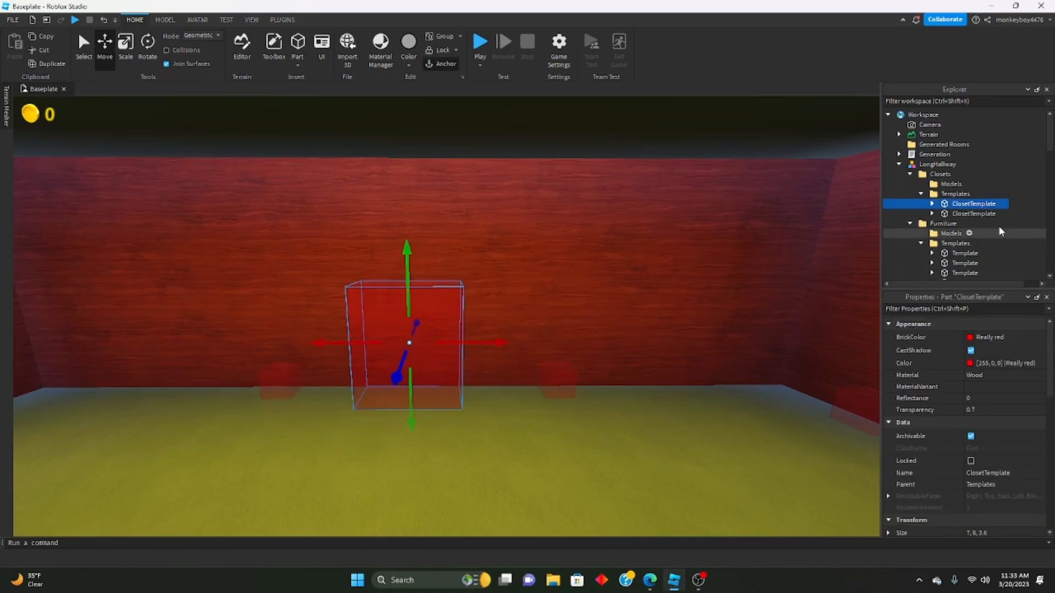
left_click(920, 193)
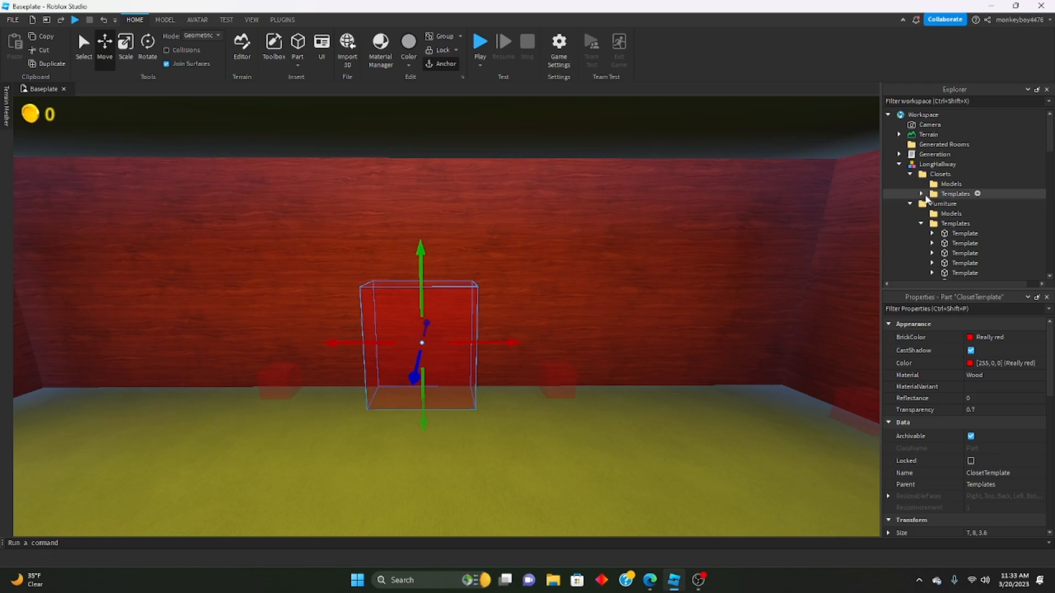
left_click(939, 174)
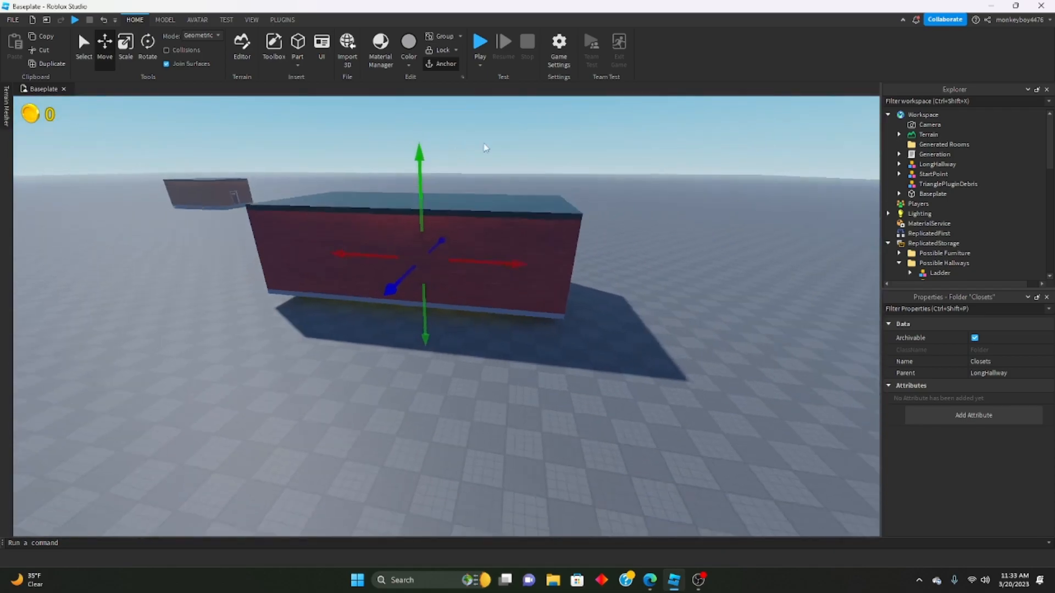
Step: Move LongHallway into ReplicatedStorage's Possible Hallways folder and collapse the expanded services
left_click(937, 137)
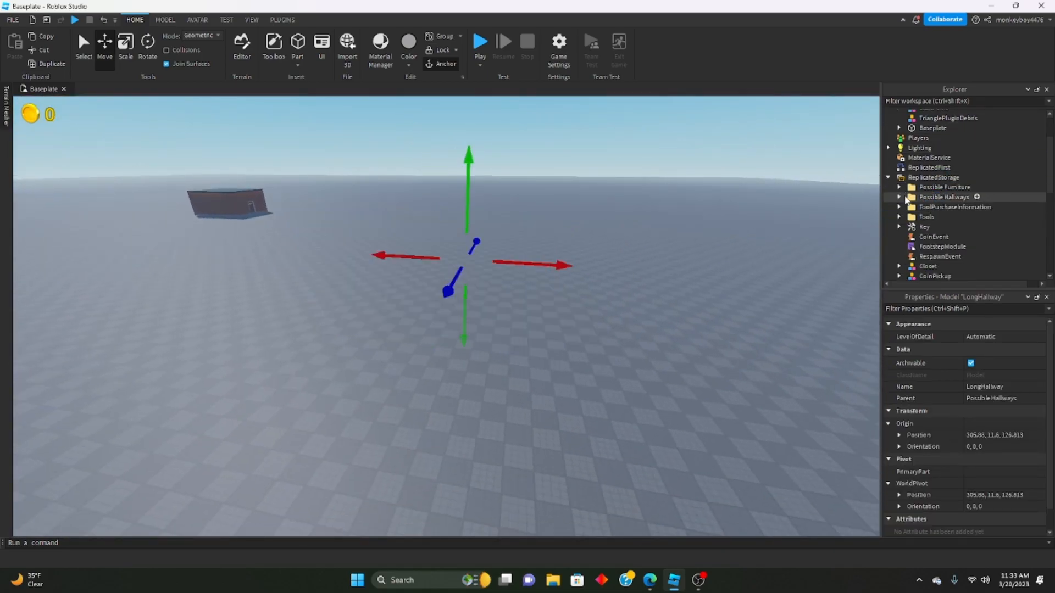
left_click(934, 176)
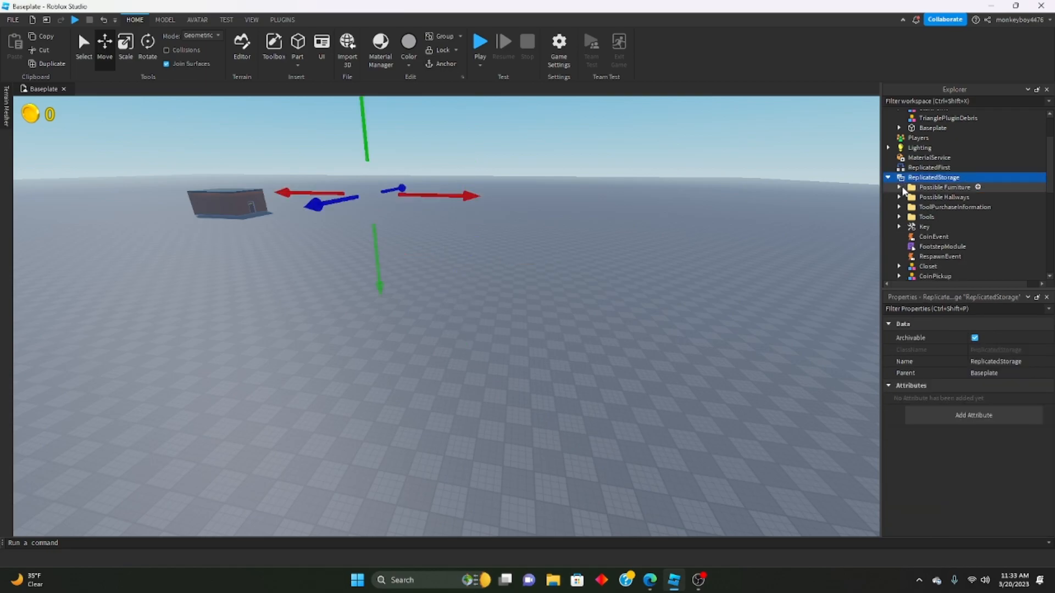
scroll("down", 3)
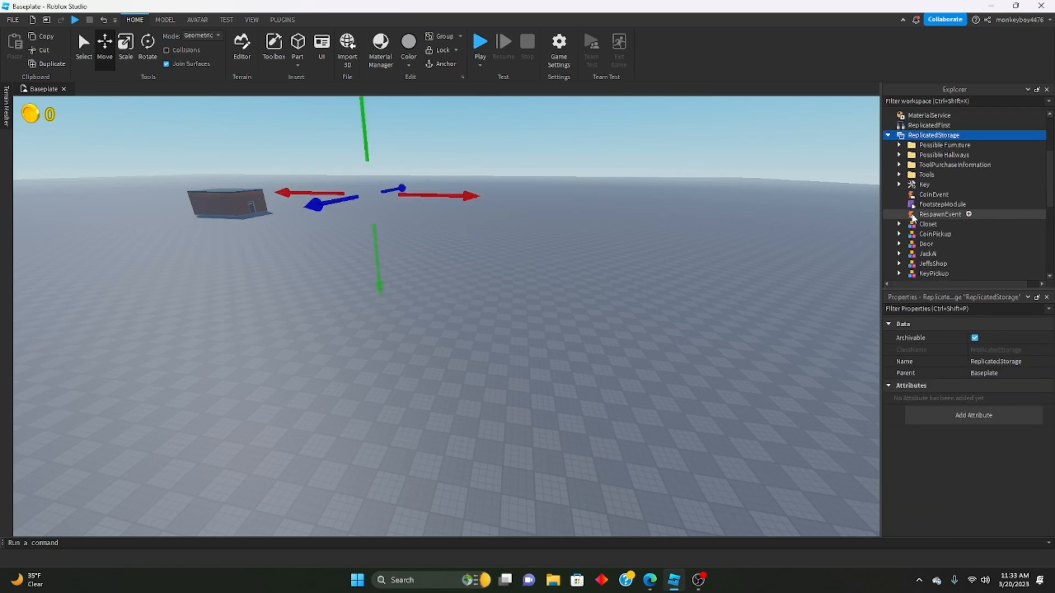
scroll("down", 3)
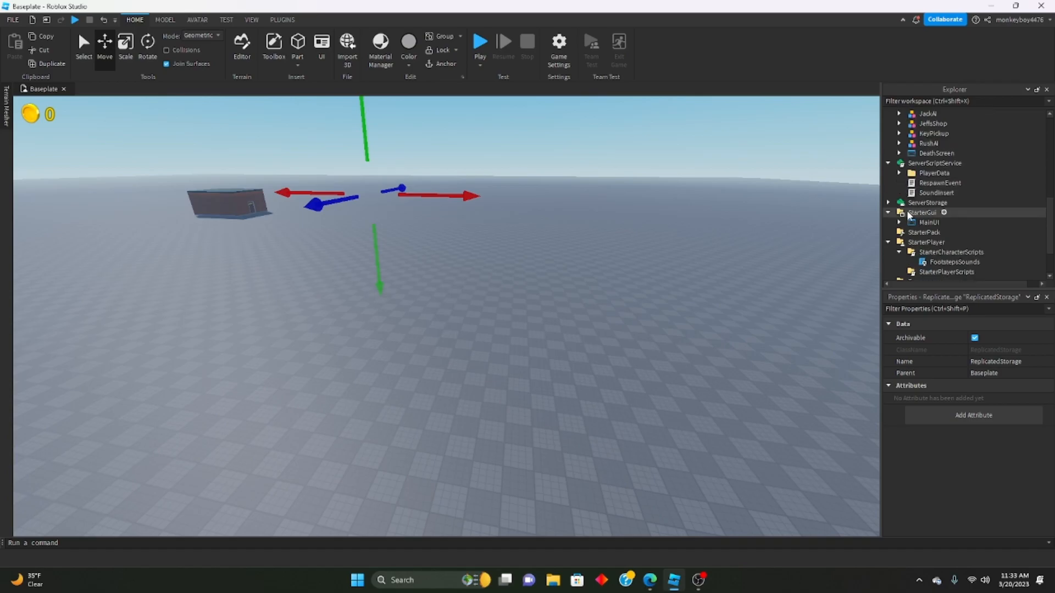
scroll("down", 3)
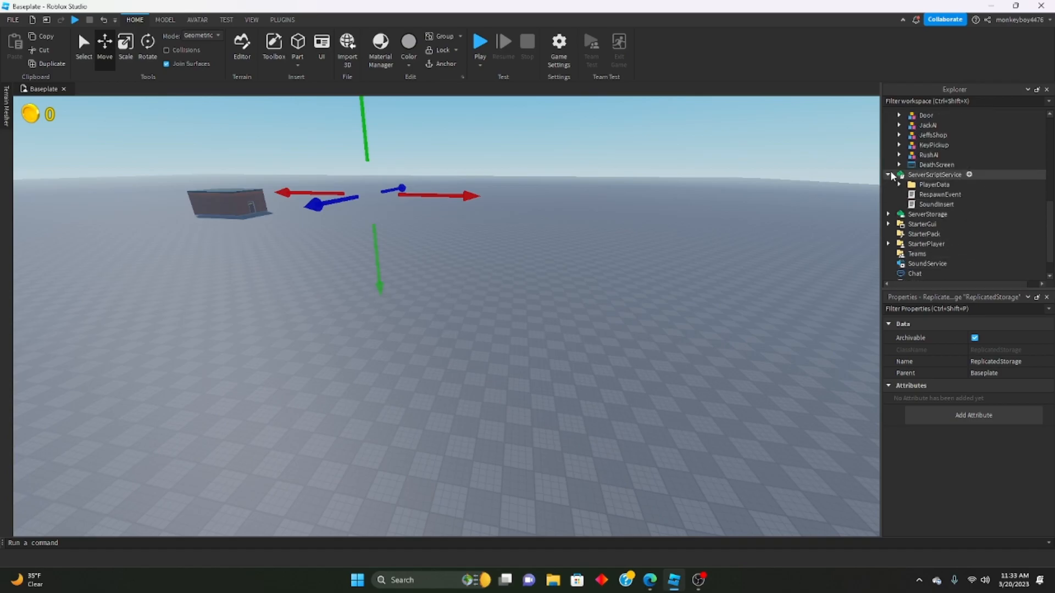
left_click(900, 148)
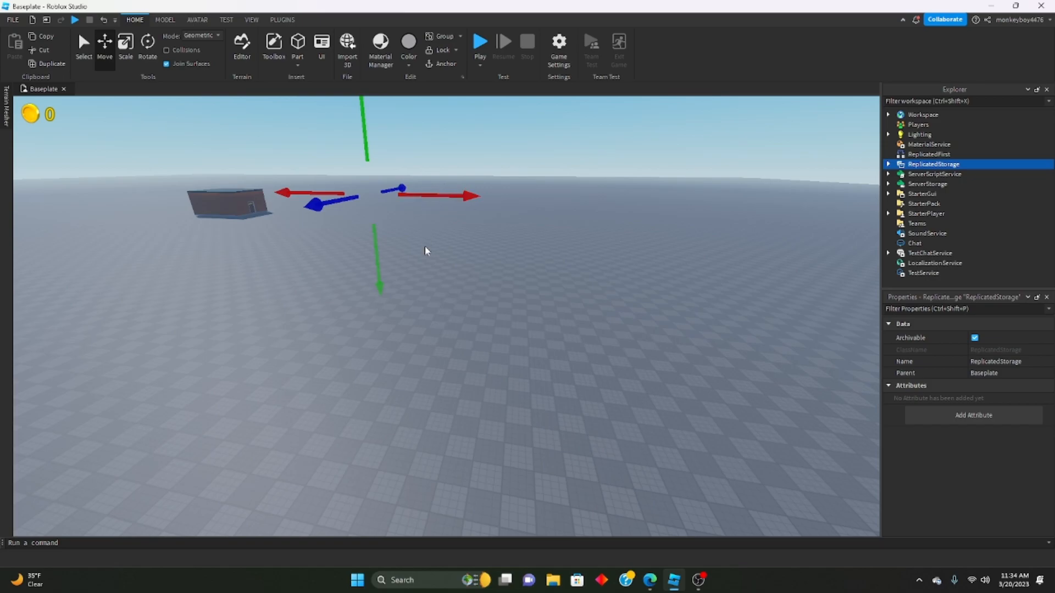
mouse_move(426, 240)
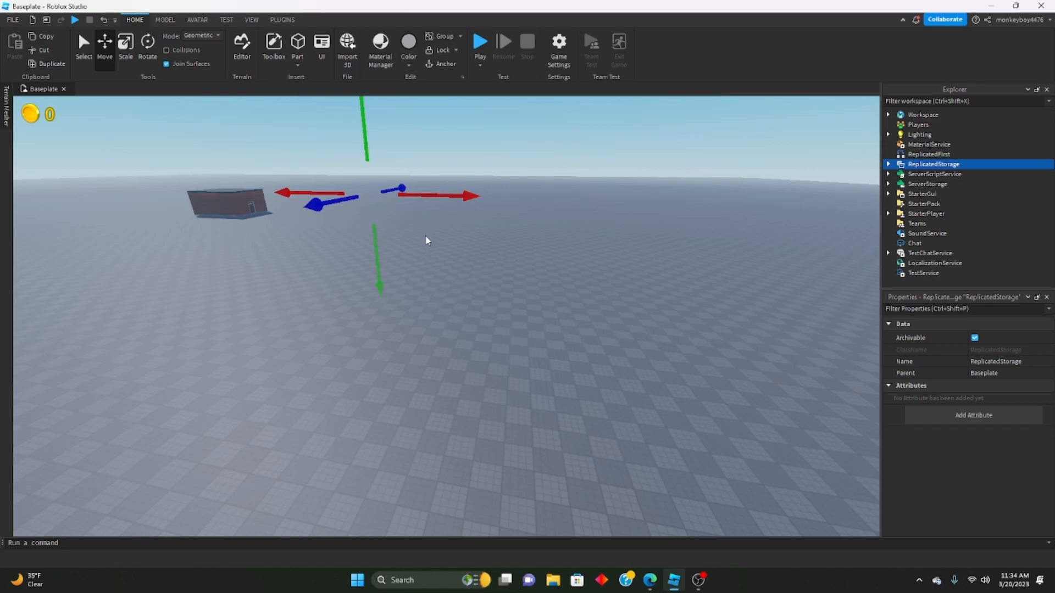
mouse_move(432, 235)
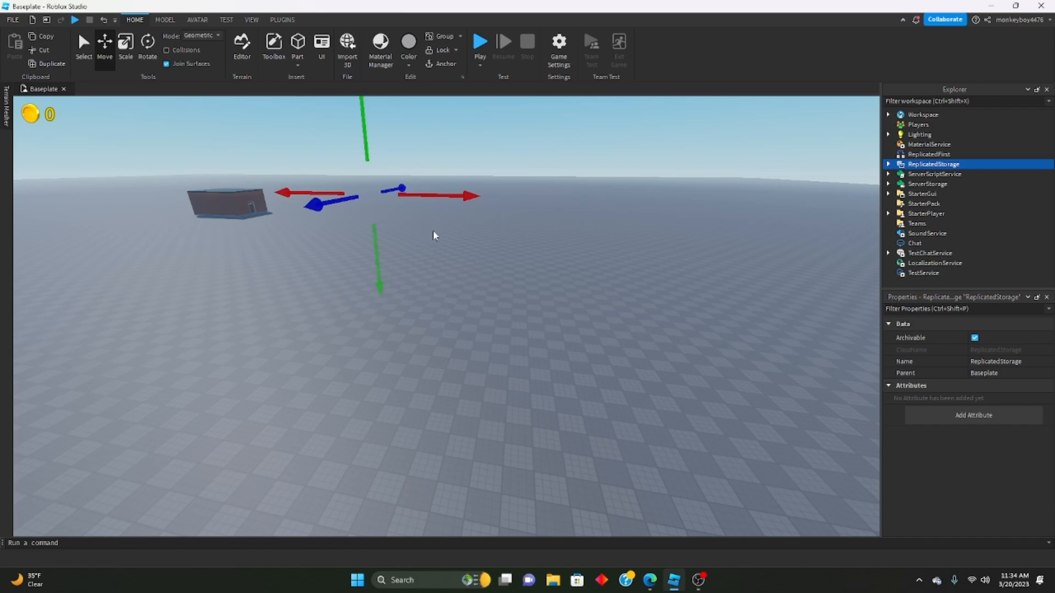